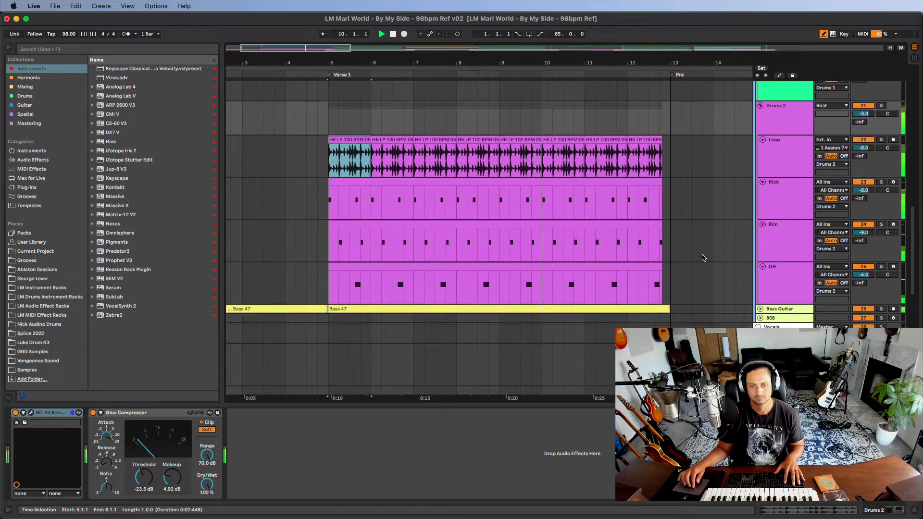
Step: Select the Kick track inside the Drums 2 group to show its Simpler kick sample
click(381, 34)
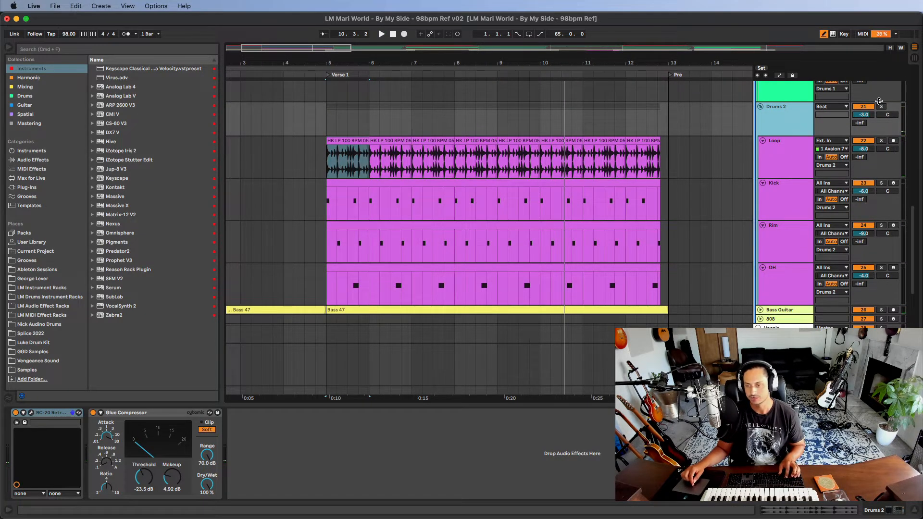
click(881, 107)
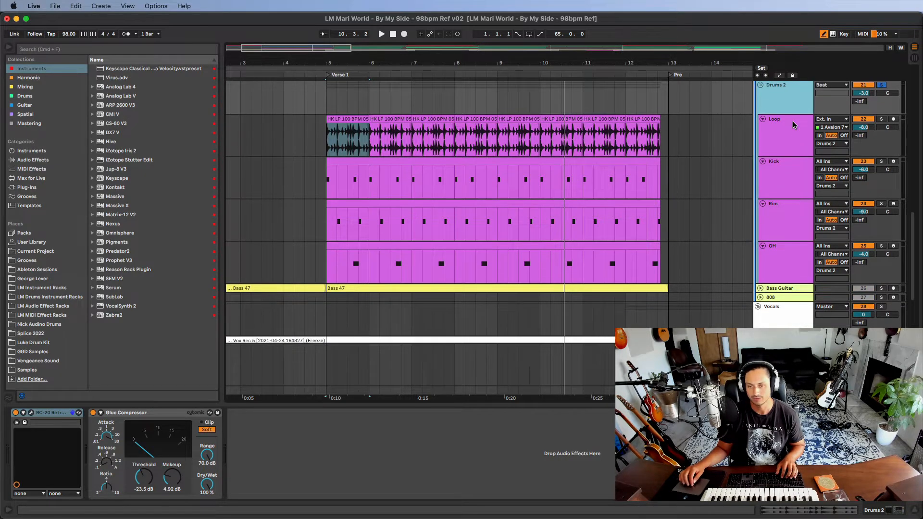
click(344, 135)
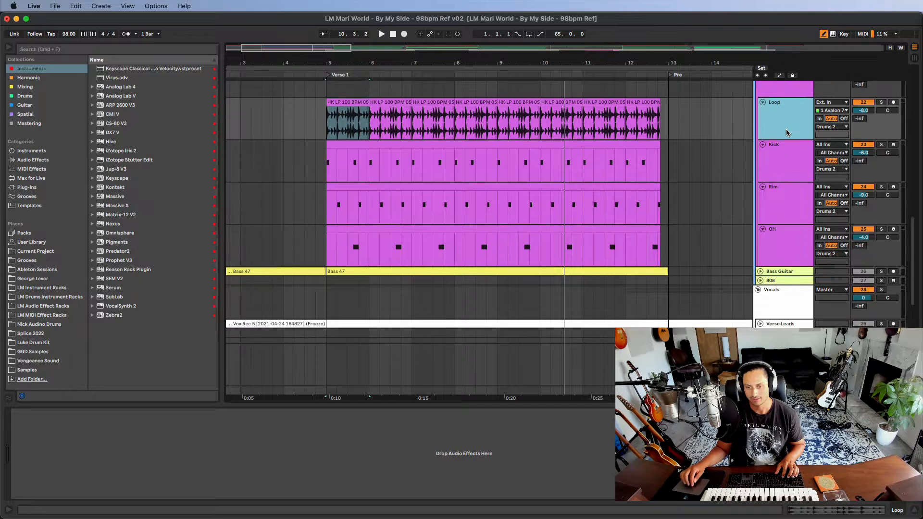
click(784, 159)
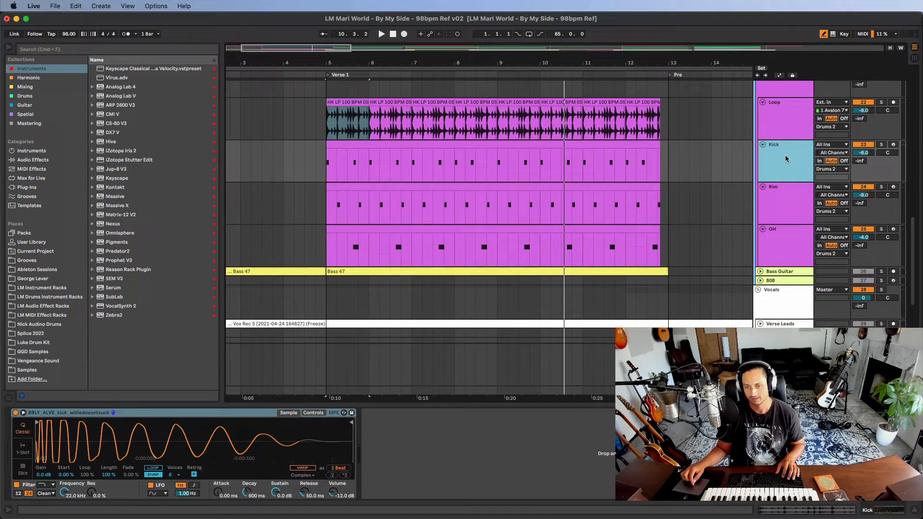
Step: Place the insert marker at 5.1.1, Verse 1's downbeat
click(773, 200)
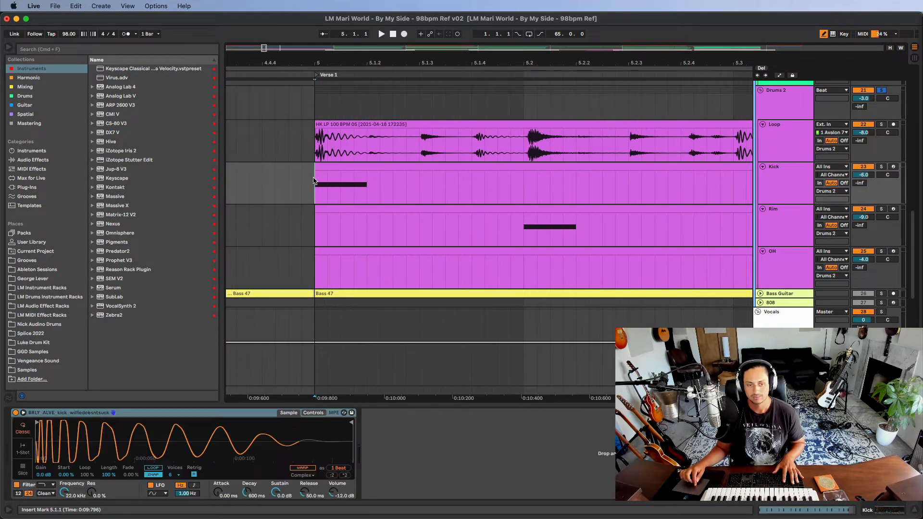
Step: Select the Drums 2 group and scroll the zoomed arrangement right to bars 6–7
click(784, 227)
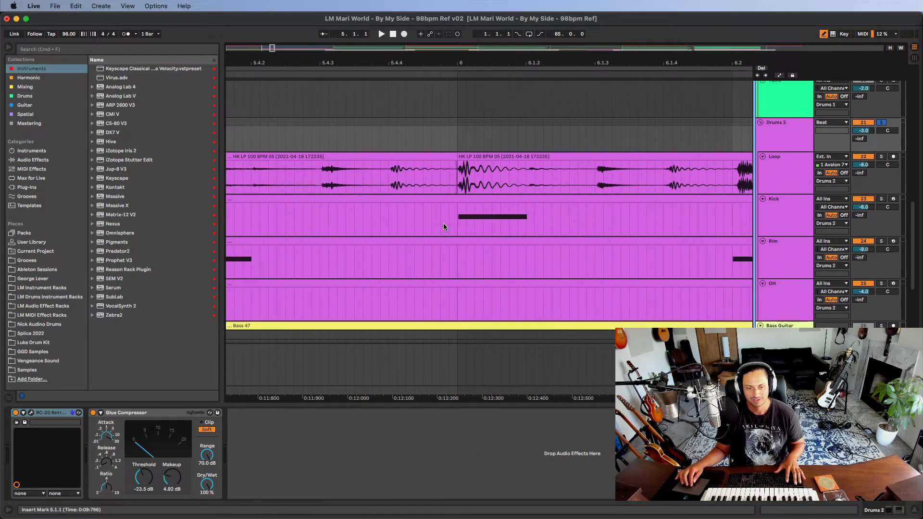
scroll(right, 3)
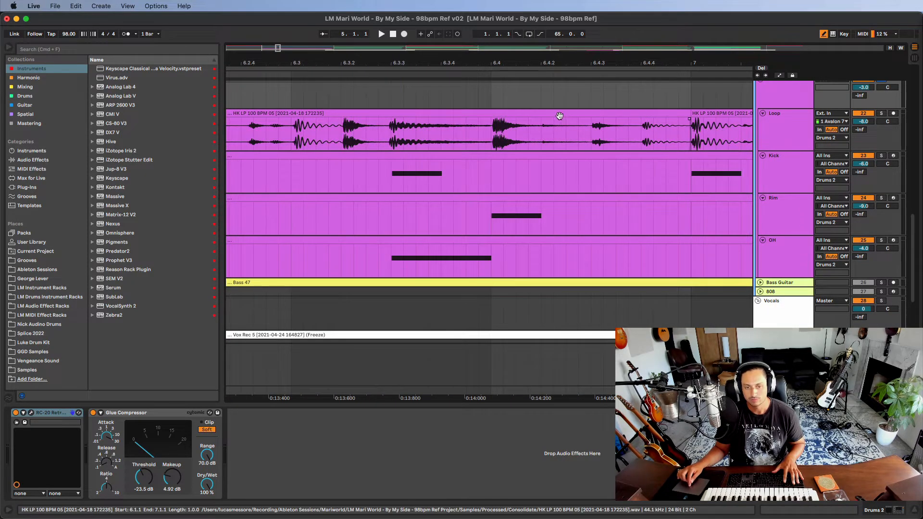
Step: Extract the loop clip's groove into the Groove Pool at 100% quantize and timing
right_click(401, 133)
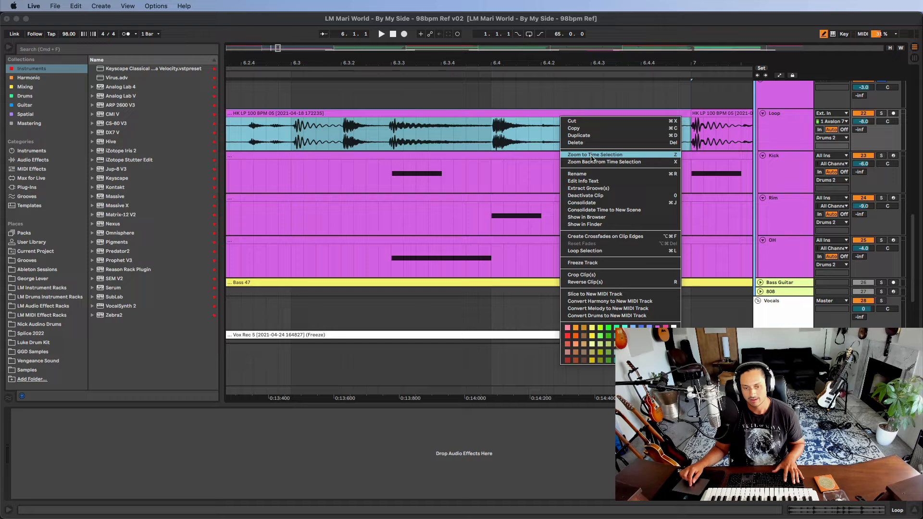
click(588, 188)
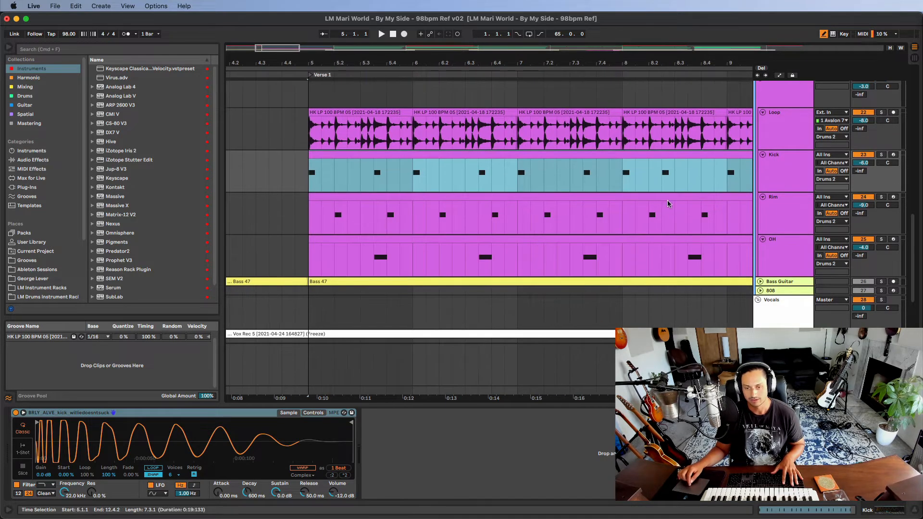
click(881, 154)
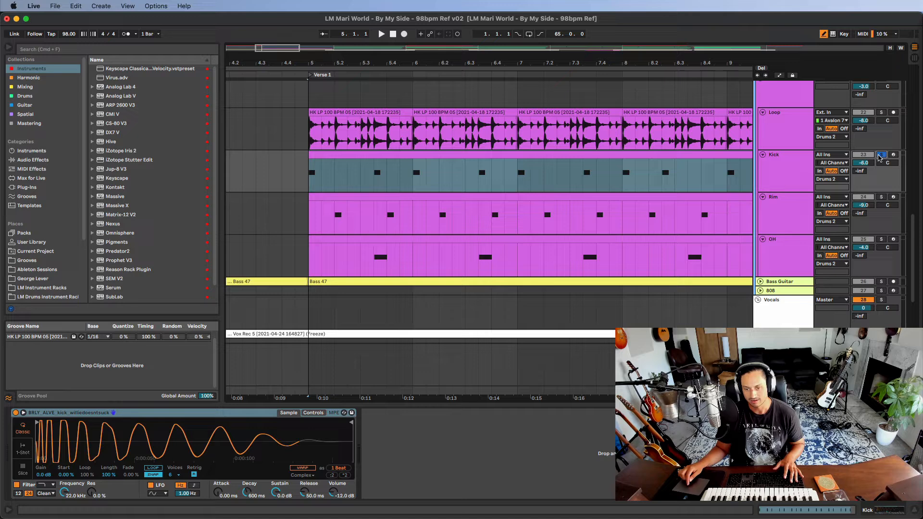
Step: Solo the Kick track, select the Drums 2 group and open its RC-20 plugin
click(381, 34)
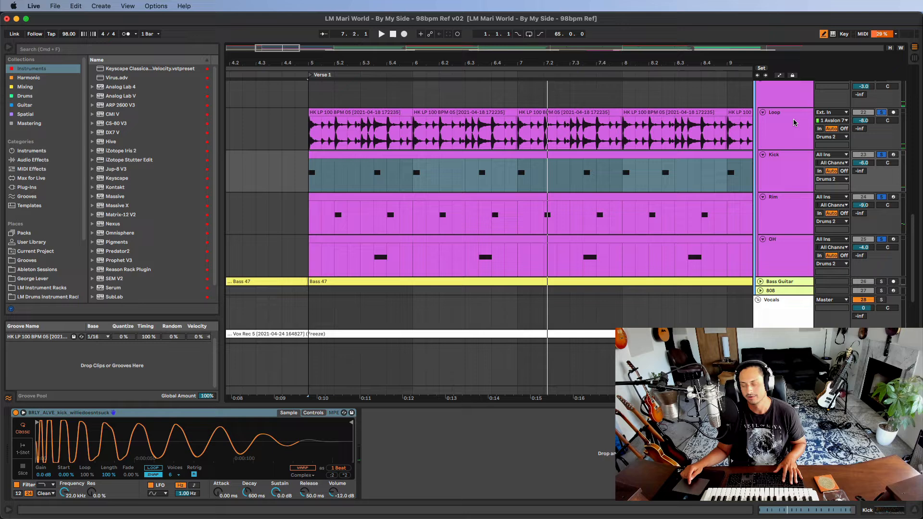
click(783, 95)
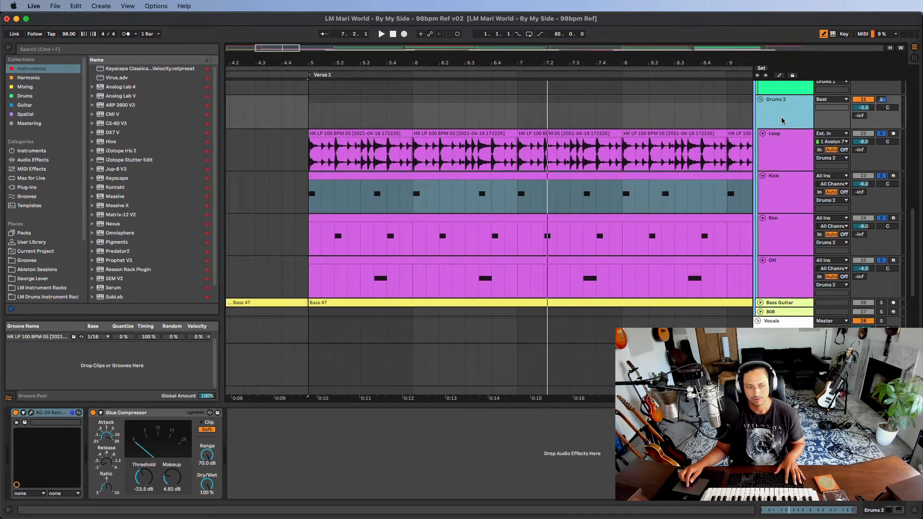
click(30, 413)
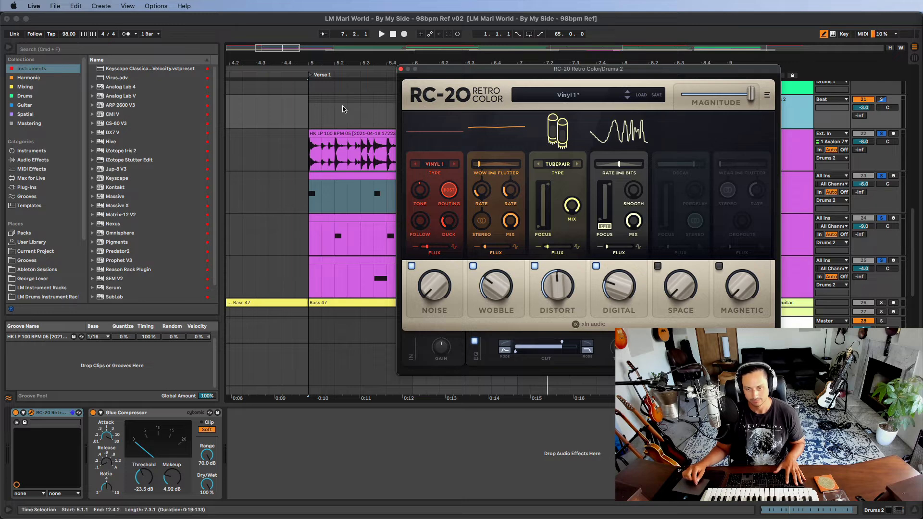
Step: Disable RC-20's Noise module, leaving Wobble, Distort and Digital active
click(17, 412)
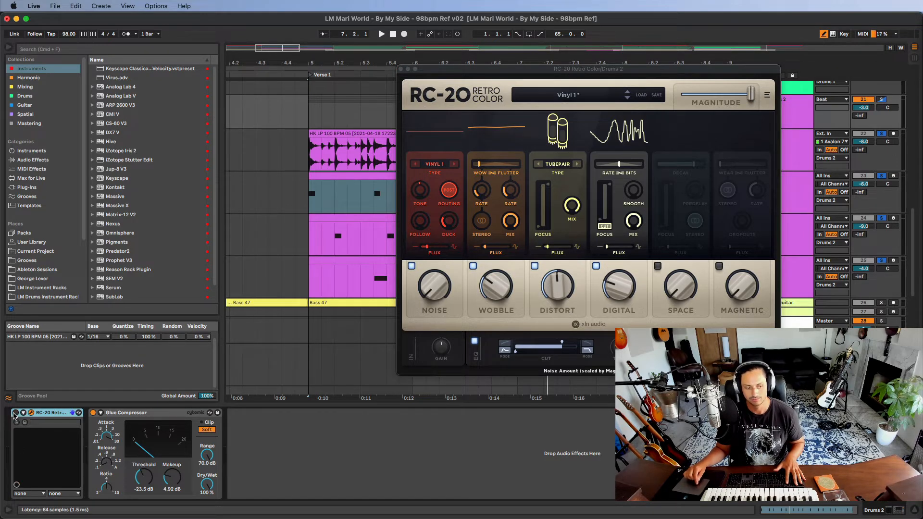
click(381, 33)
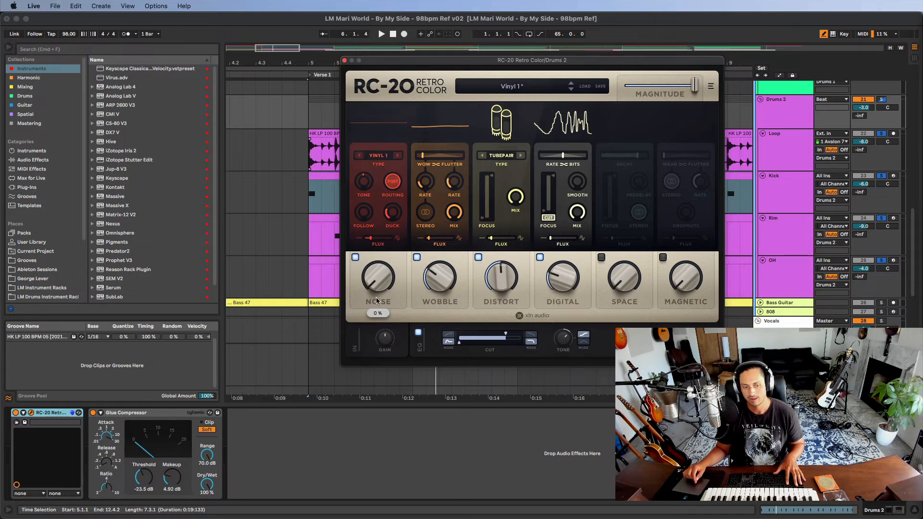
click(355, 257)
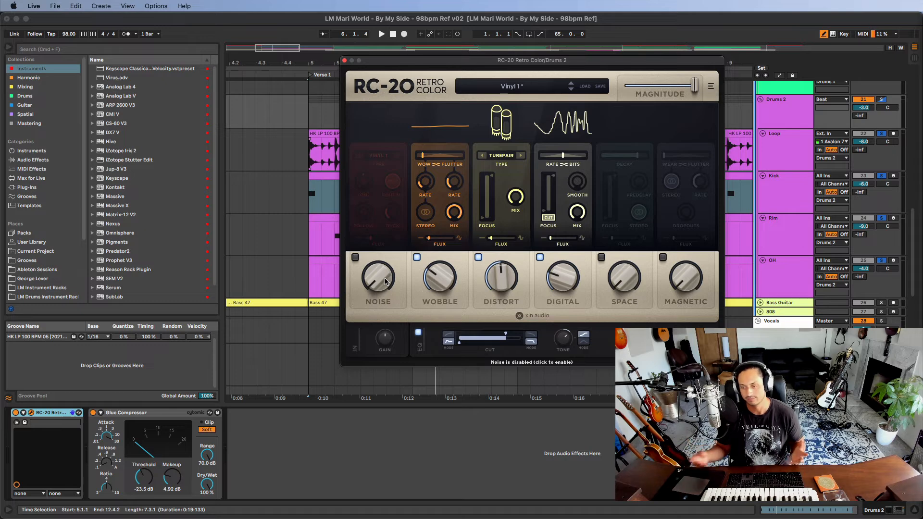
click(355, 257)
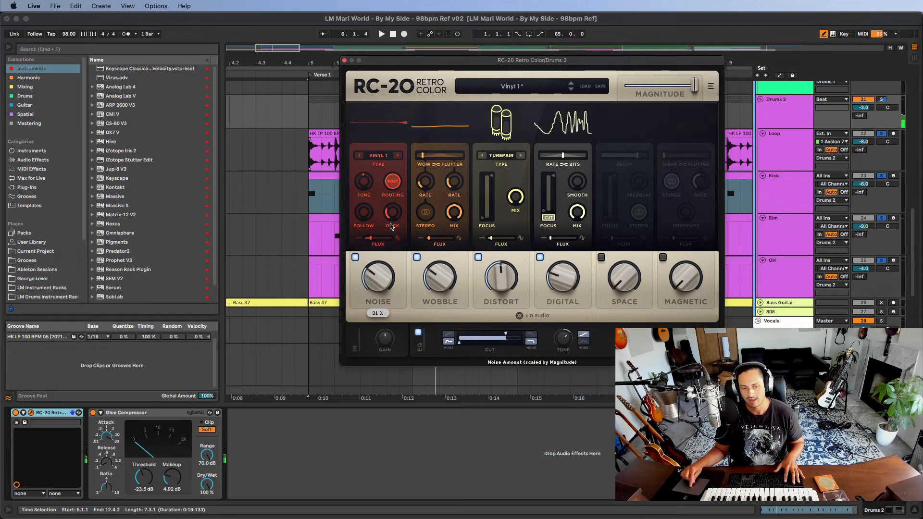
click(355, 258)
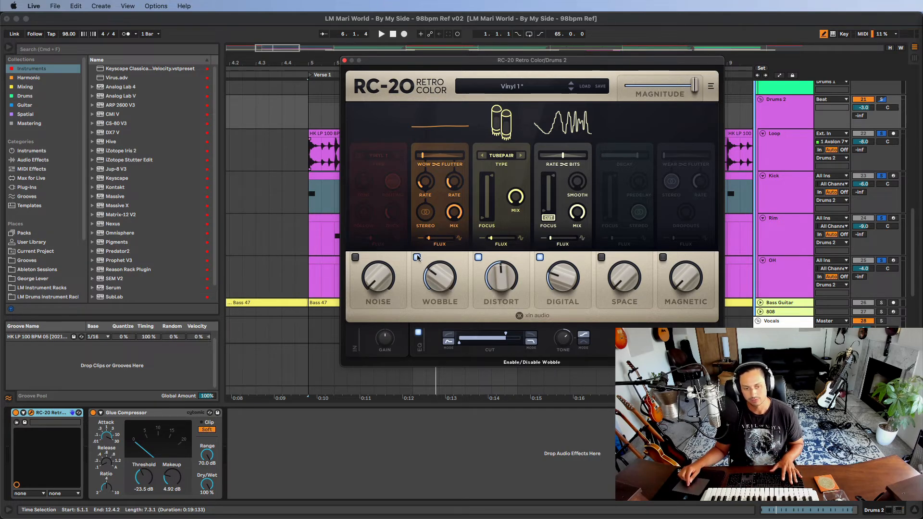
click(416, 257)
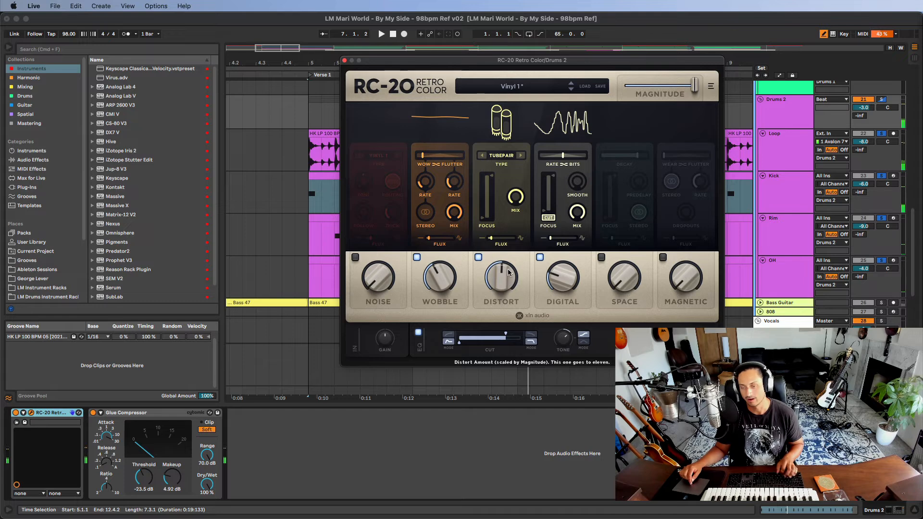
mouse_move(505, 155)
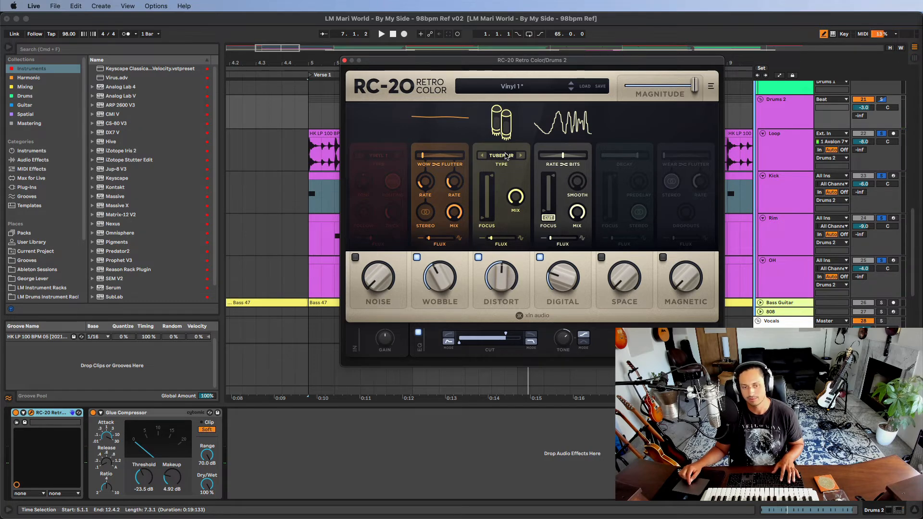
mouse_move(519, 157)
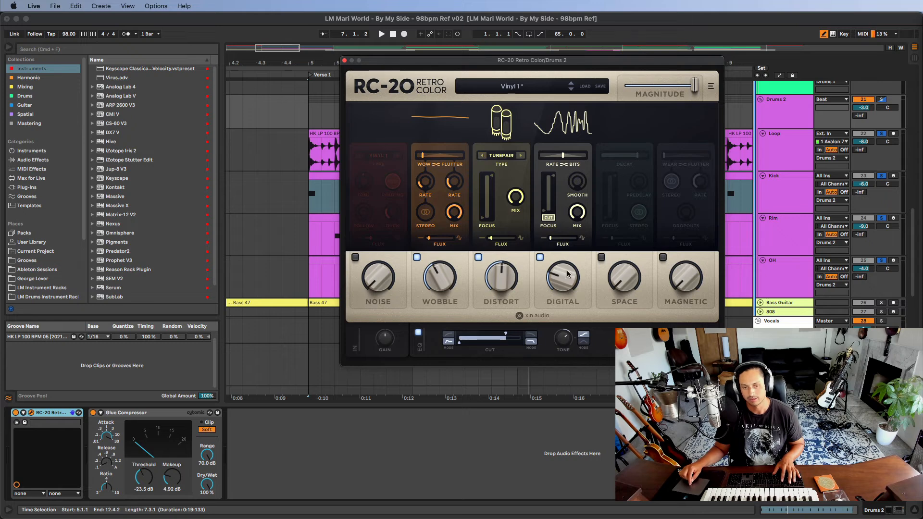
Step: Try RC-20's Air distortion type, then return Distort to Tube Pair
click(501, 155)
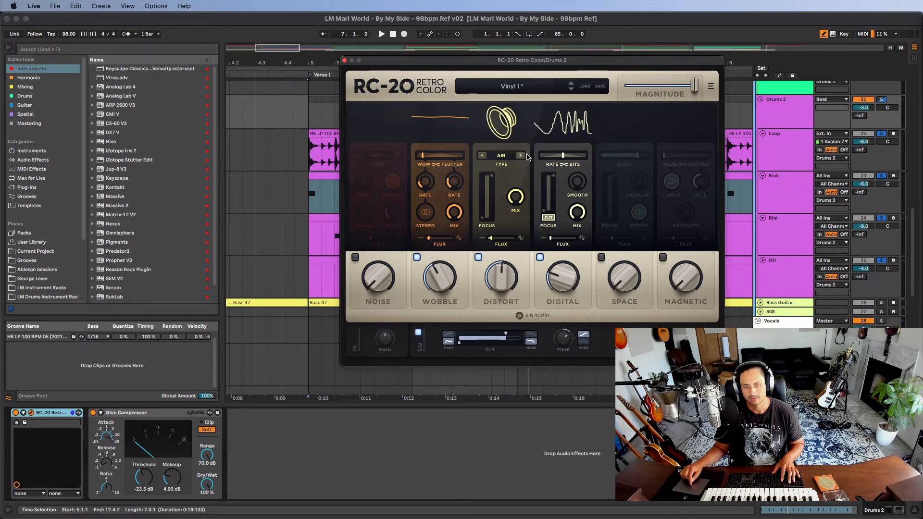
click(521, 155)
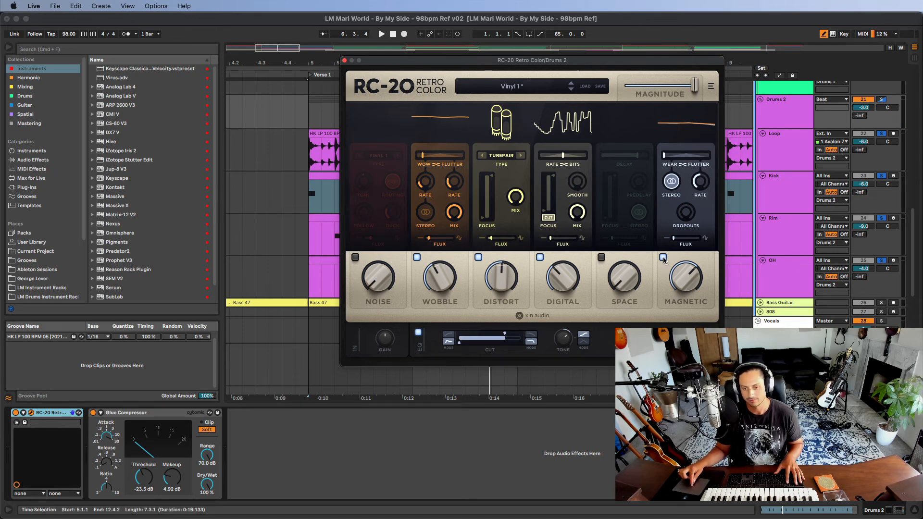
Step: Close RC-20 and lower the Glue Compressor Dry/Wet to about 46%
click(663, 257)
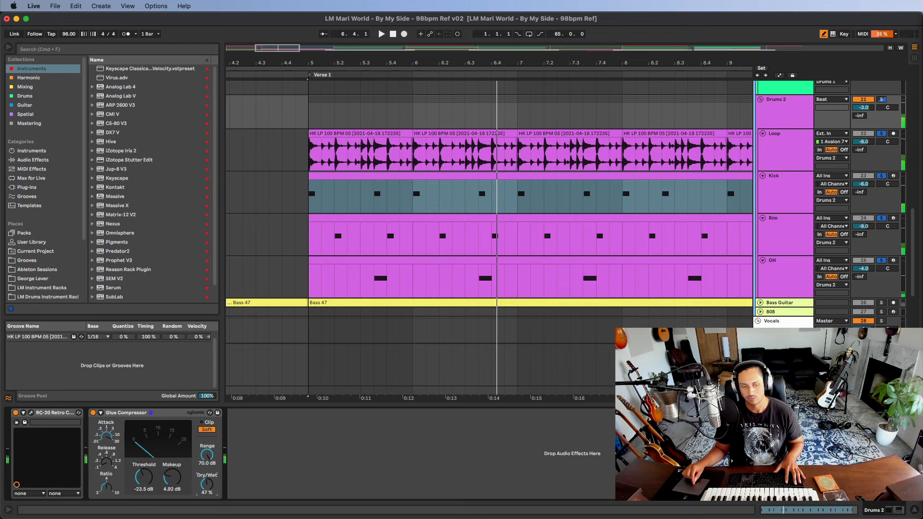
click(881, 99)
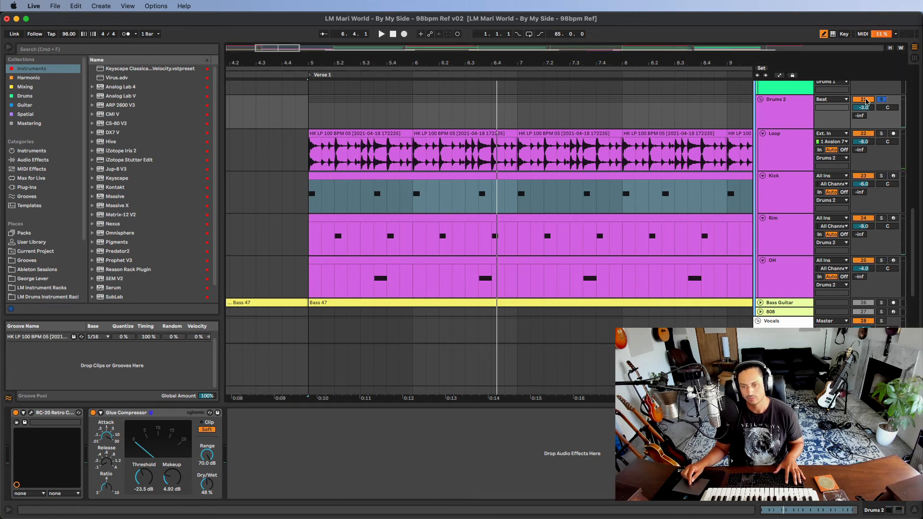